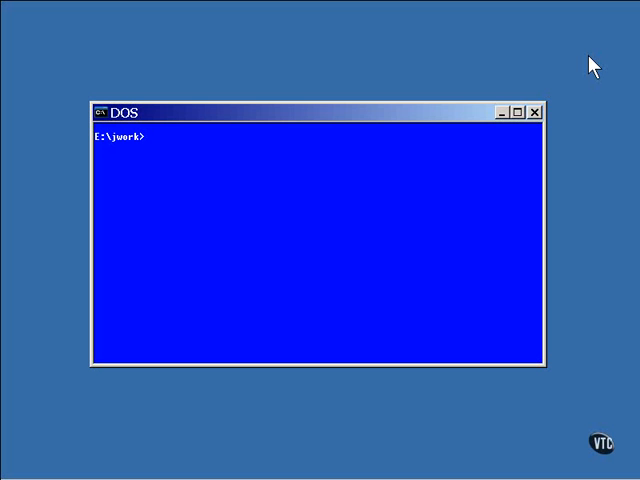
- View src\metadata\web.xml in vi, showing session-timeout 10 and the timeout servlet mapping
type("vi src")
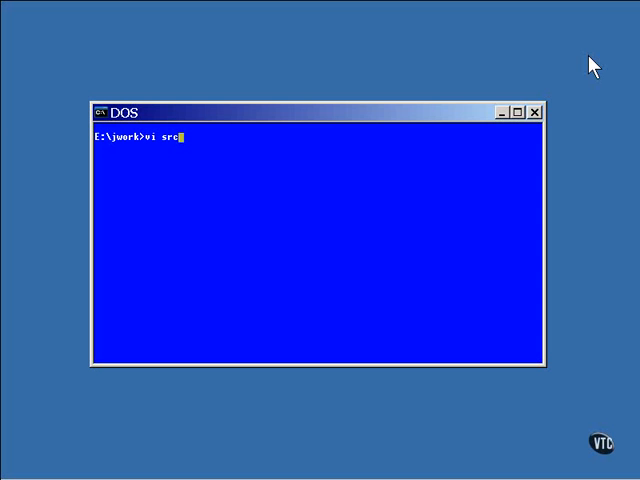
type("\\met")
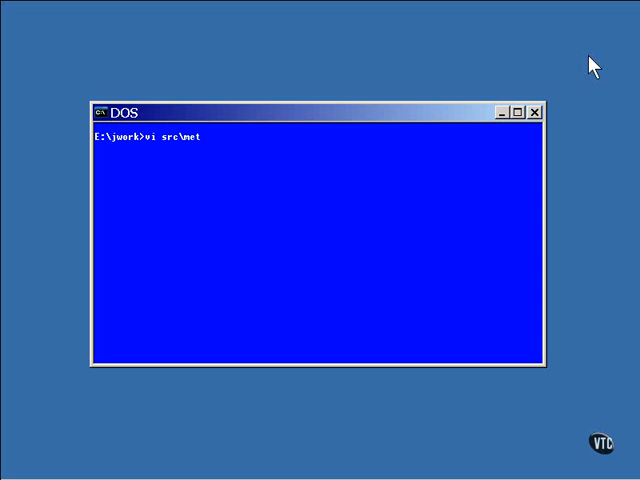
type("adata")
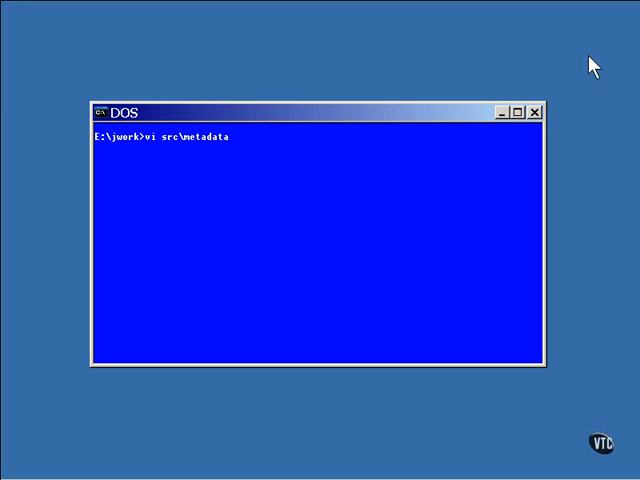
type("\\web.")
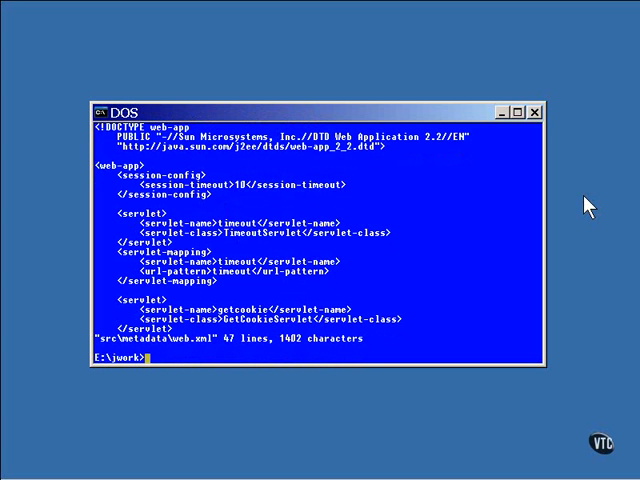
- View src\servlets\TimeoutServlet.java in vi, showing the code setting the inactive interval to 30 * 60
type("vi src")
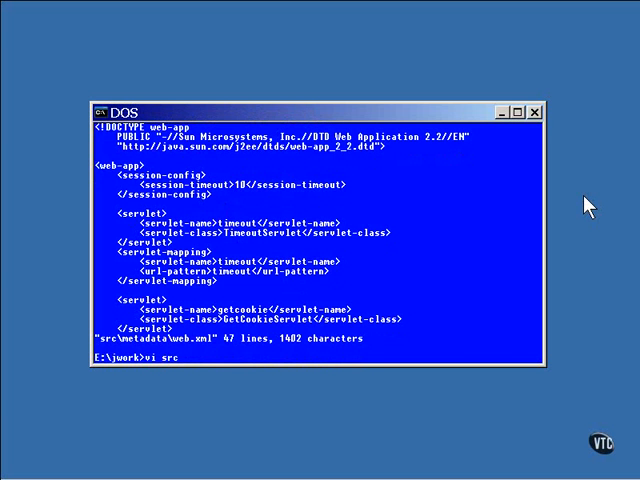
type("servlets\\")
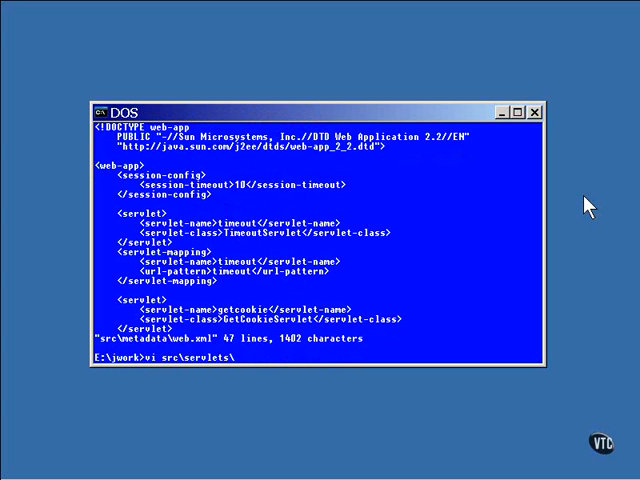
type("Timeo")
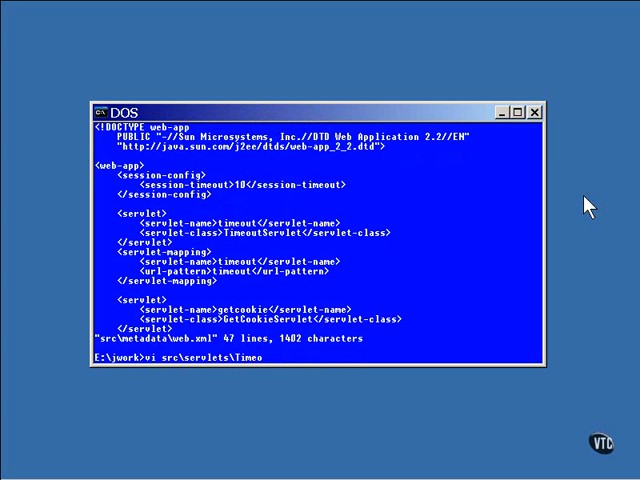
type("utServ")
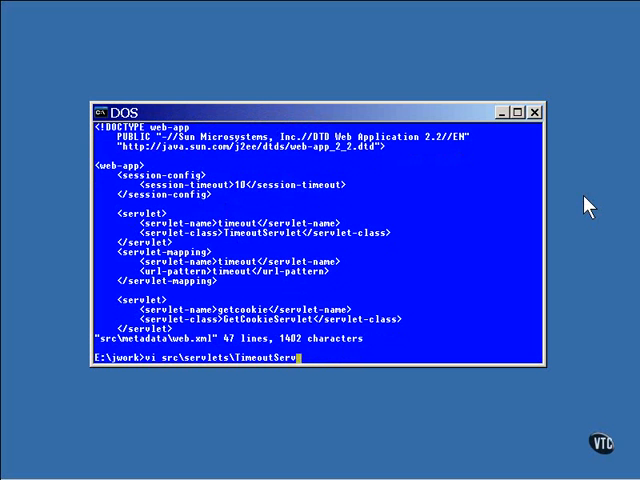
type("let.jav")
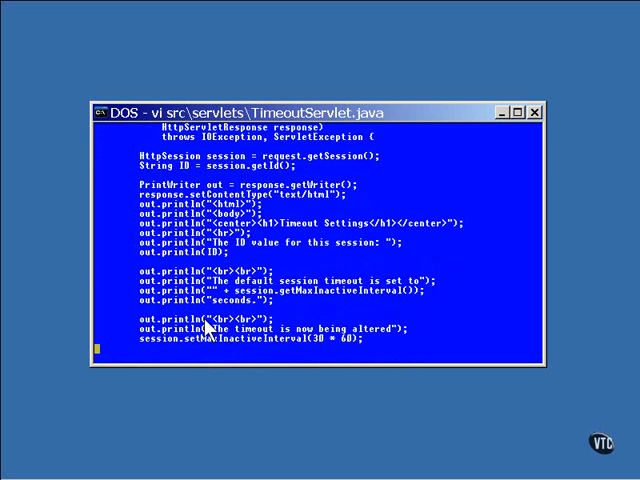
scroll("down", 3)
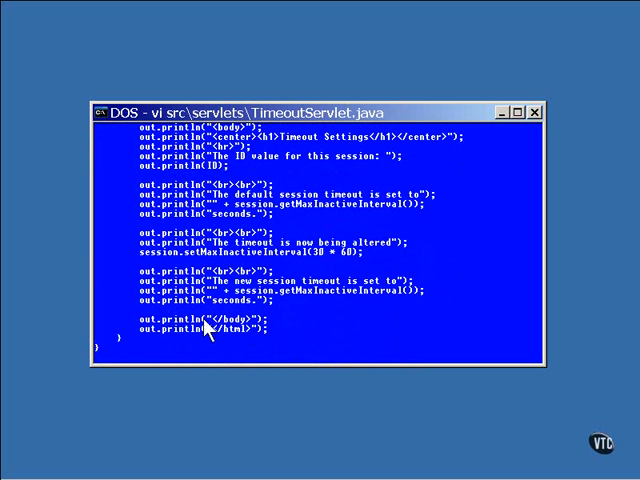
mouse_move(328, 216)
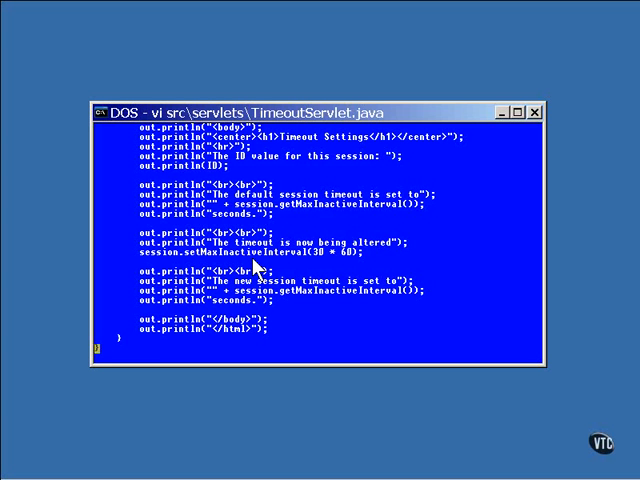
mouse_move(330, 308)
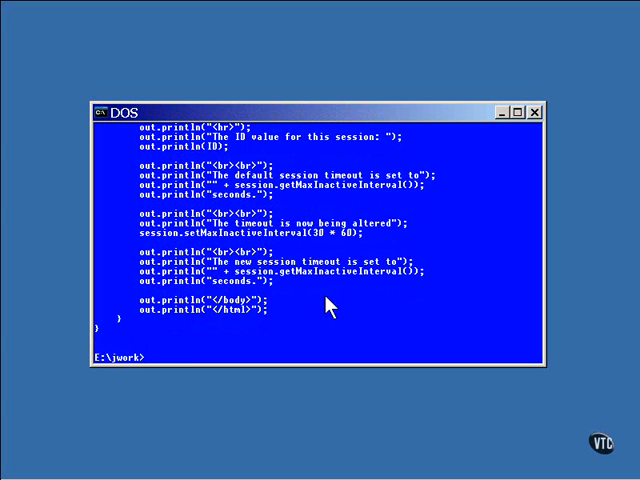
- Launch mozilla and enter localhost:8080 in the Firefox address bar
type("mozilla")
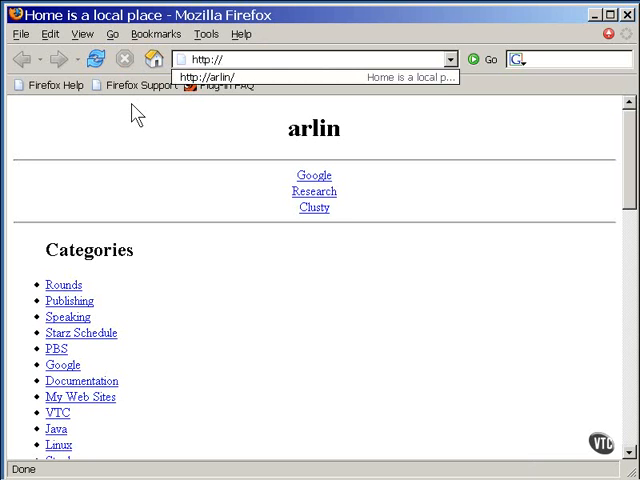
type("localhost")
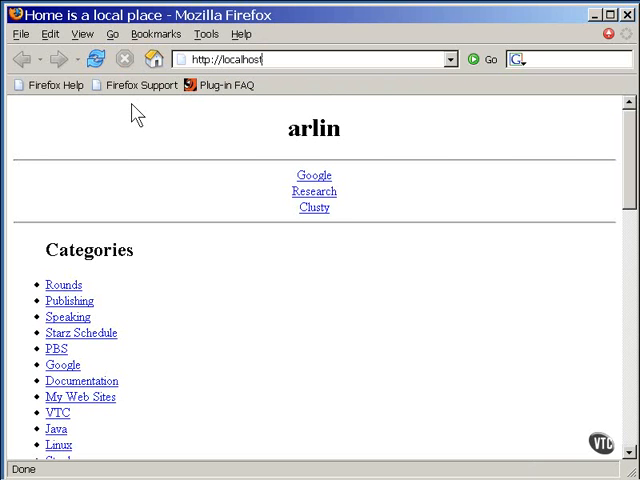
type(":8")
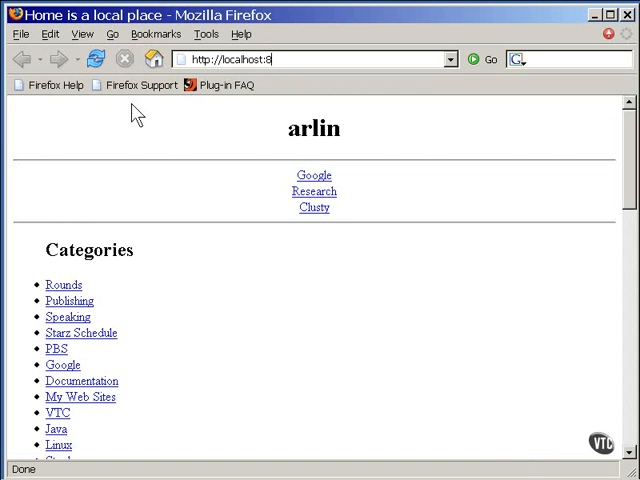
type("080")
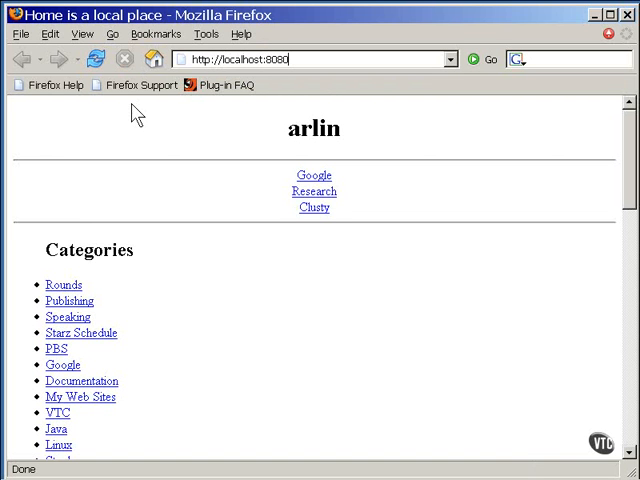
- Load /session/timeout and reload it so the page reports a default timeout of 1800 seconds
type("/session/timeout")
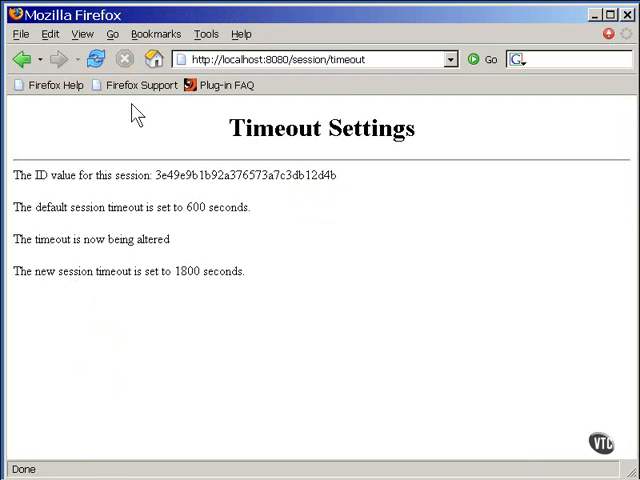
mouse_move(204, 232)
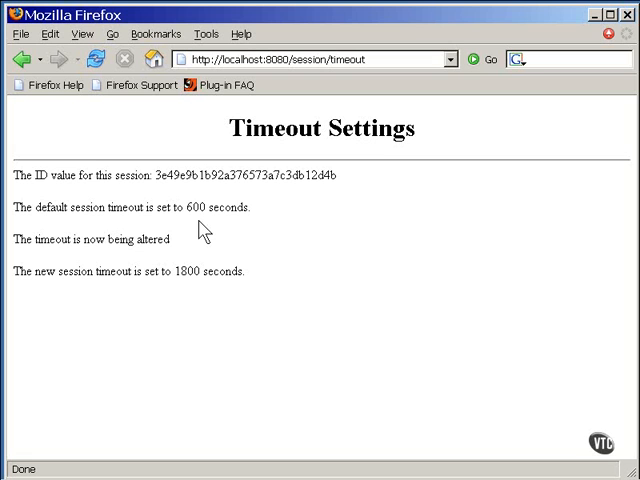
mouse_move(204, 308)
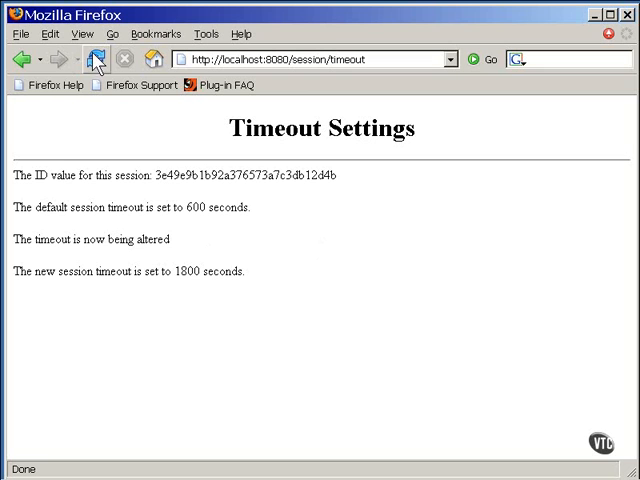
left_click(96, 60)
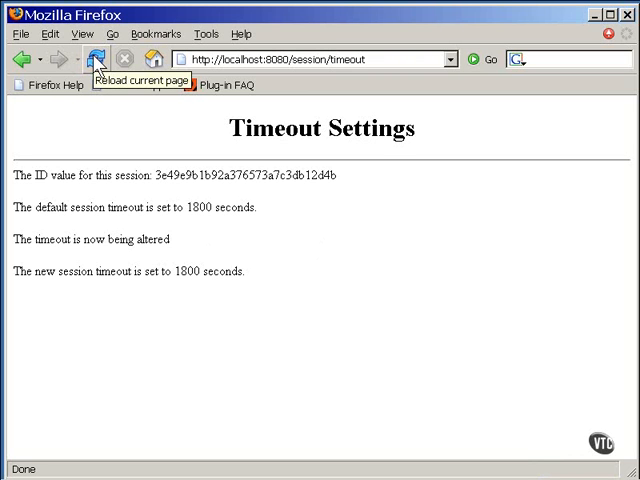